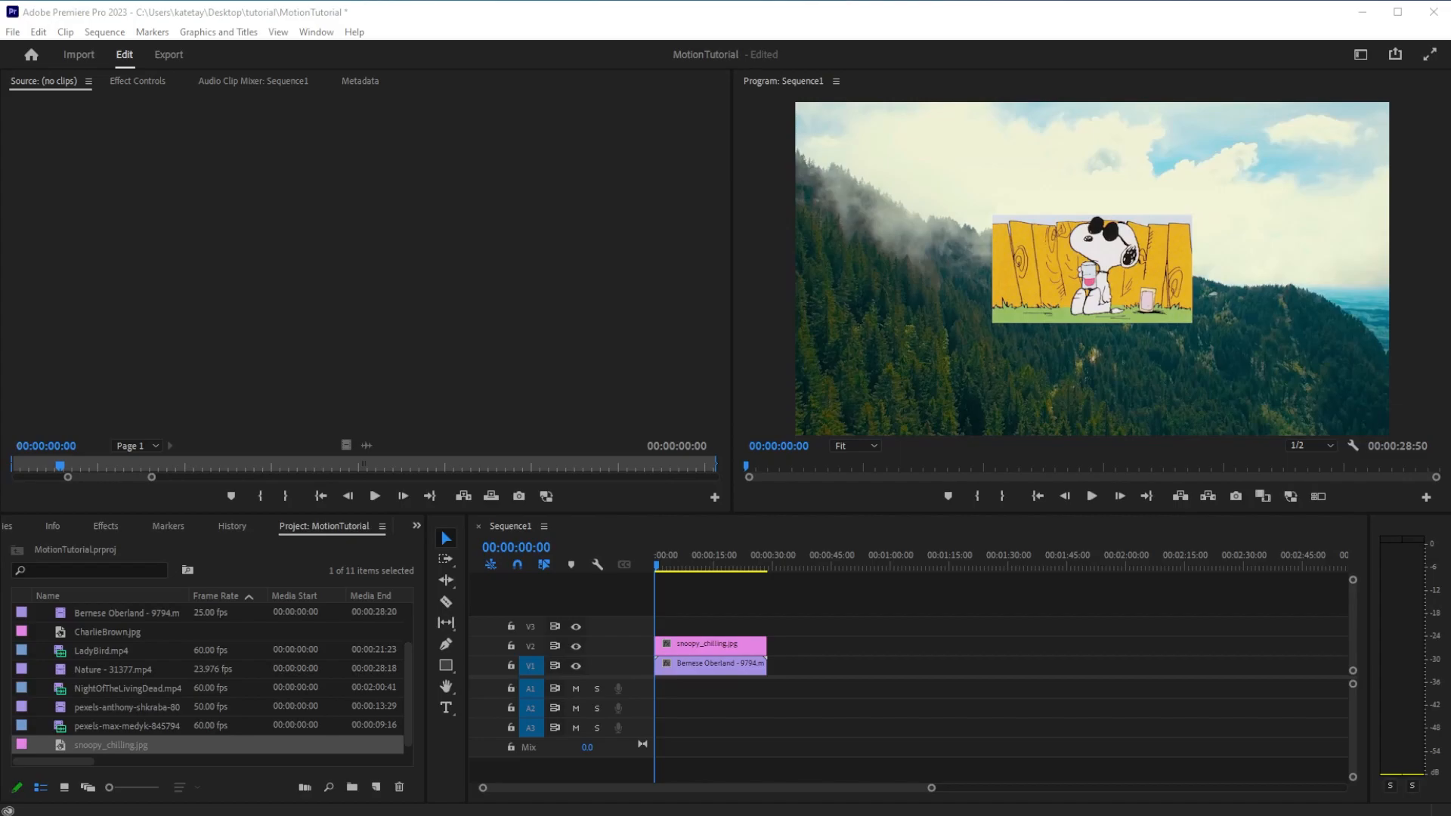
{"action": "mouse_move", "coordinate": [741, 645]}
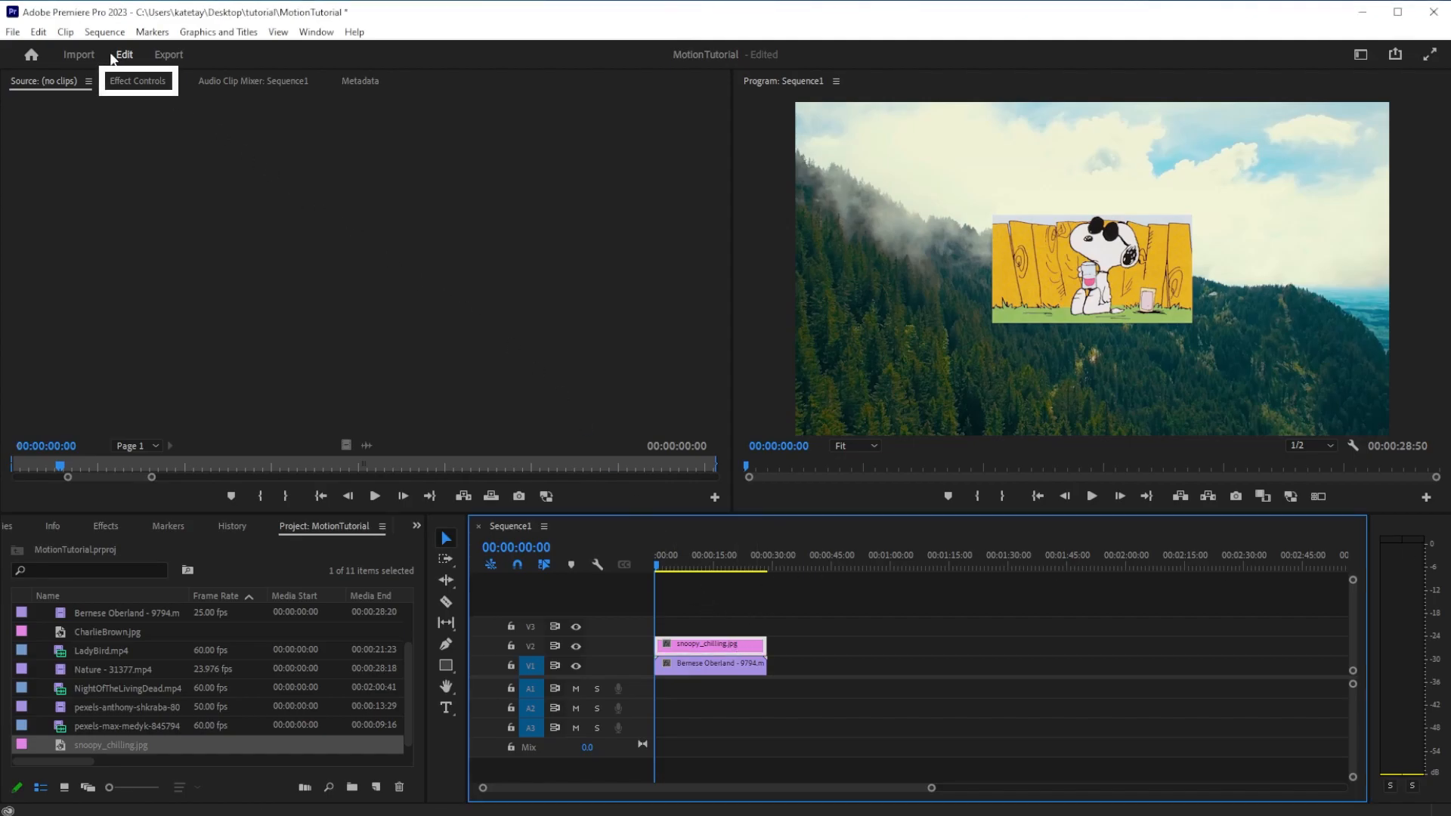
Step: Show Effect Controls for the Snoopy clip and select its Motion section
{"action": "left_click", "coordinate": [138, 80]}
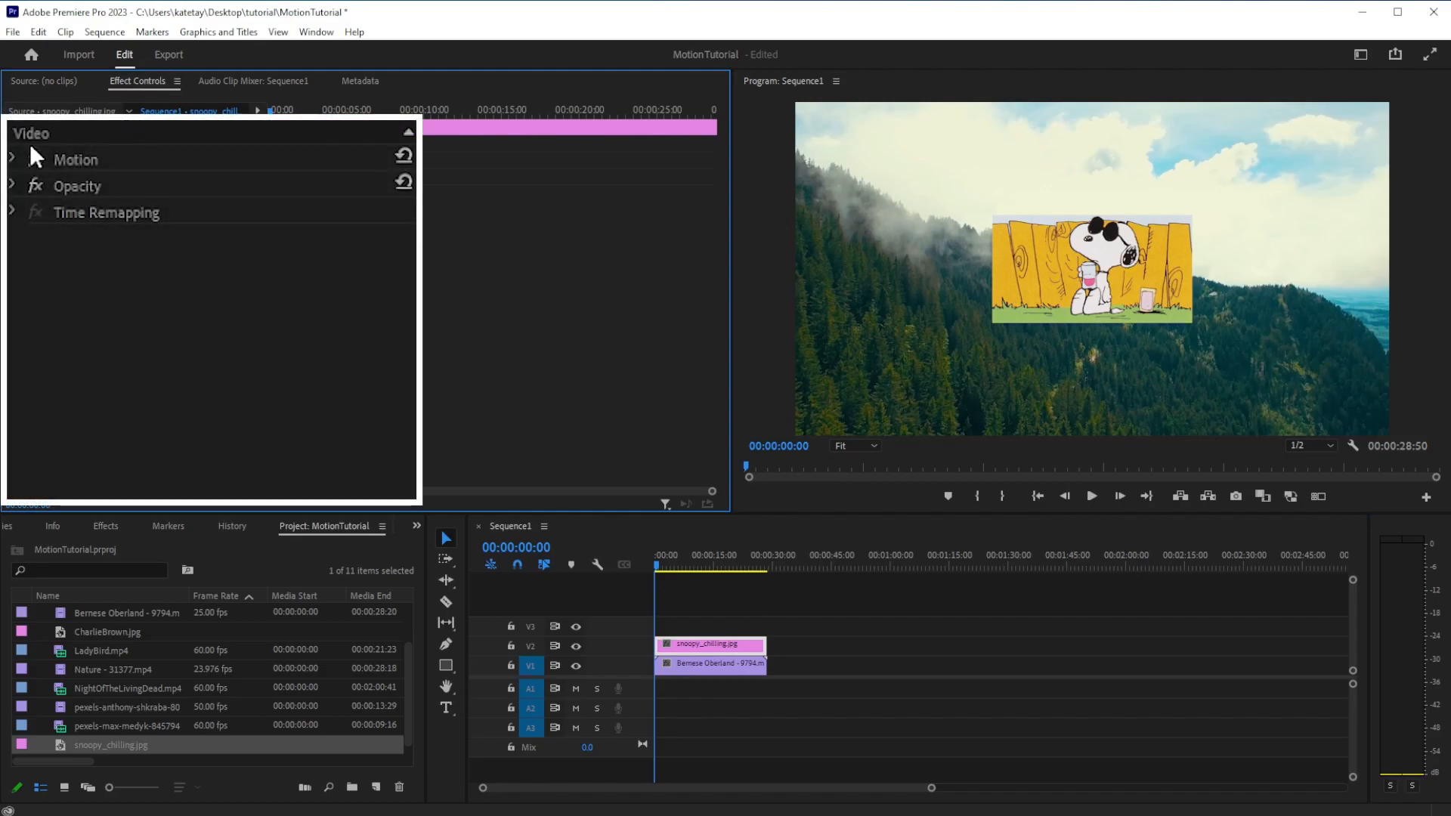
{"action": "left_click", "coordinate": [76, 158]}
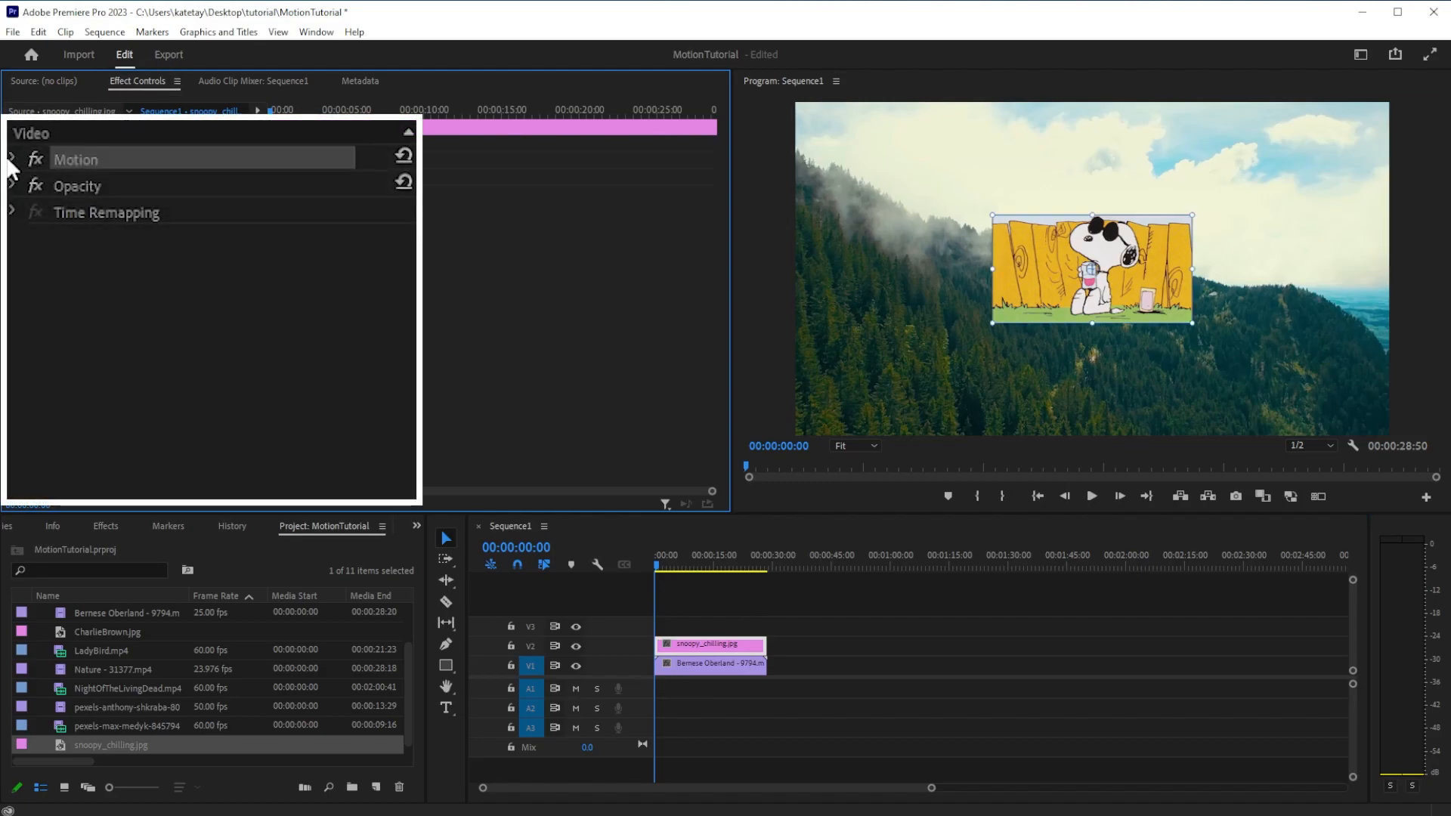
Step: Expand Motion, try Scale 45 and a Rotation, then leave both at defaults
{"action": "left_click", "coordinate": [15, 158]}
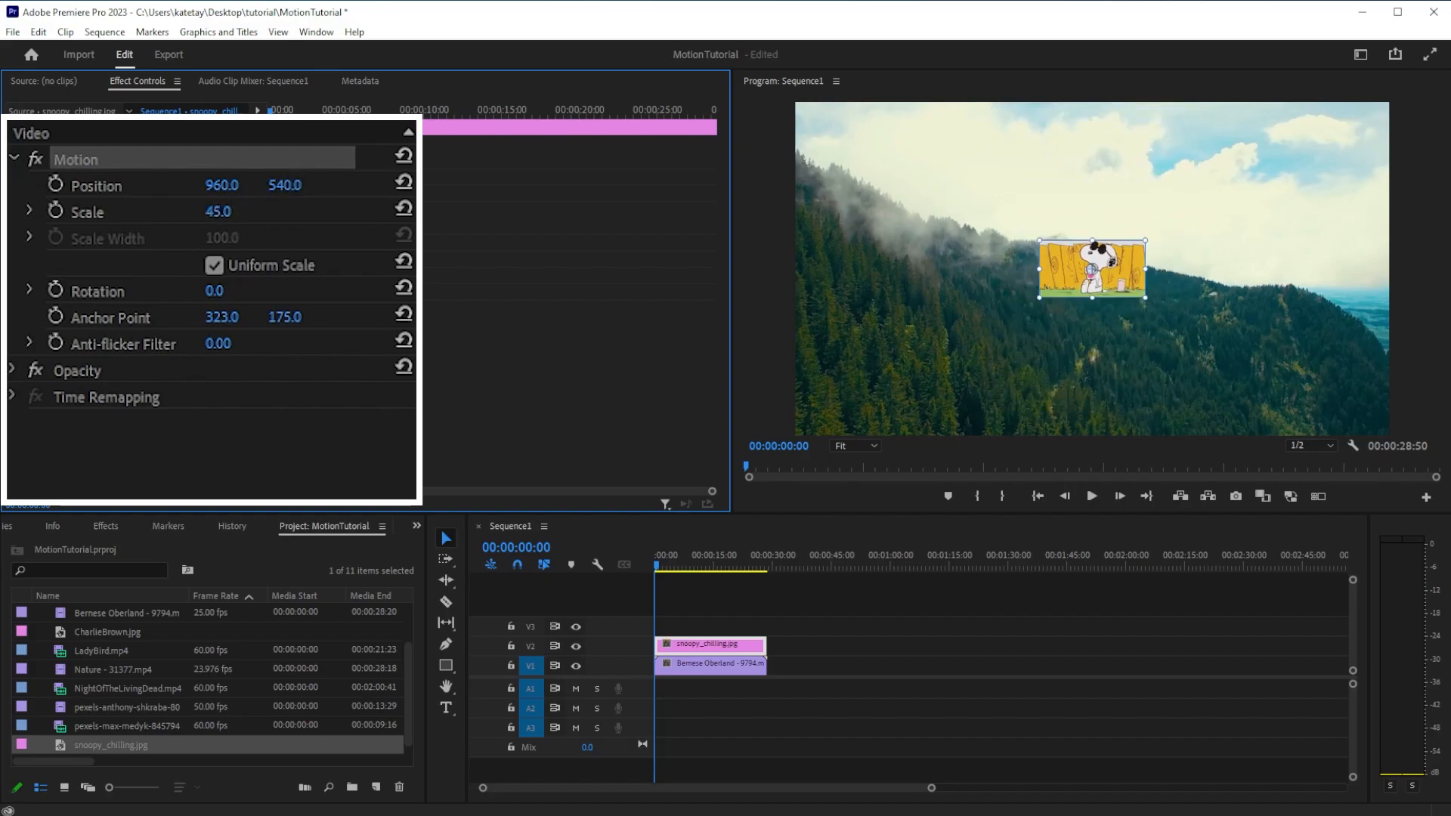
{"action": "left_click_drag", "start_coordinate": [218, 211], "coordinate": [240, 212]}
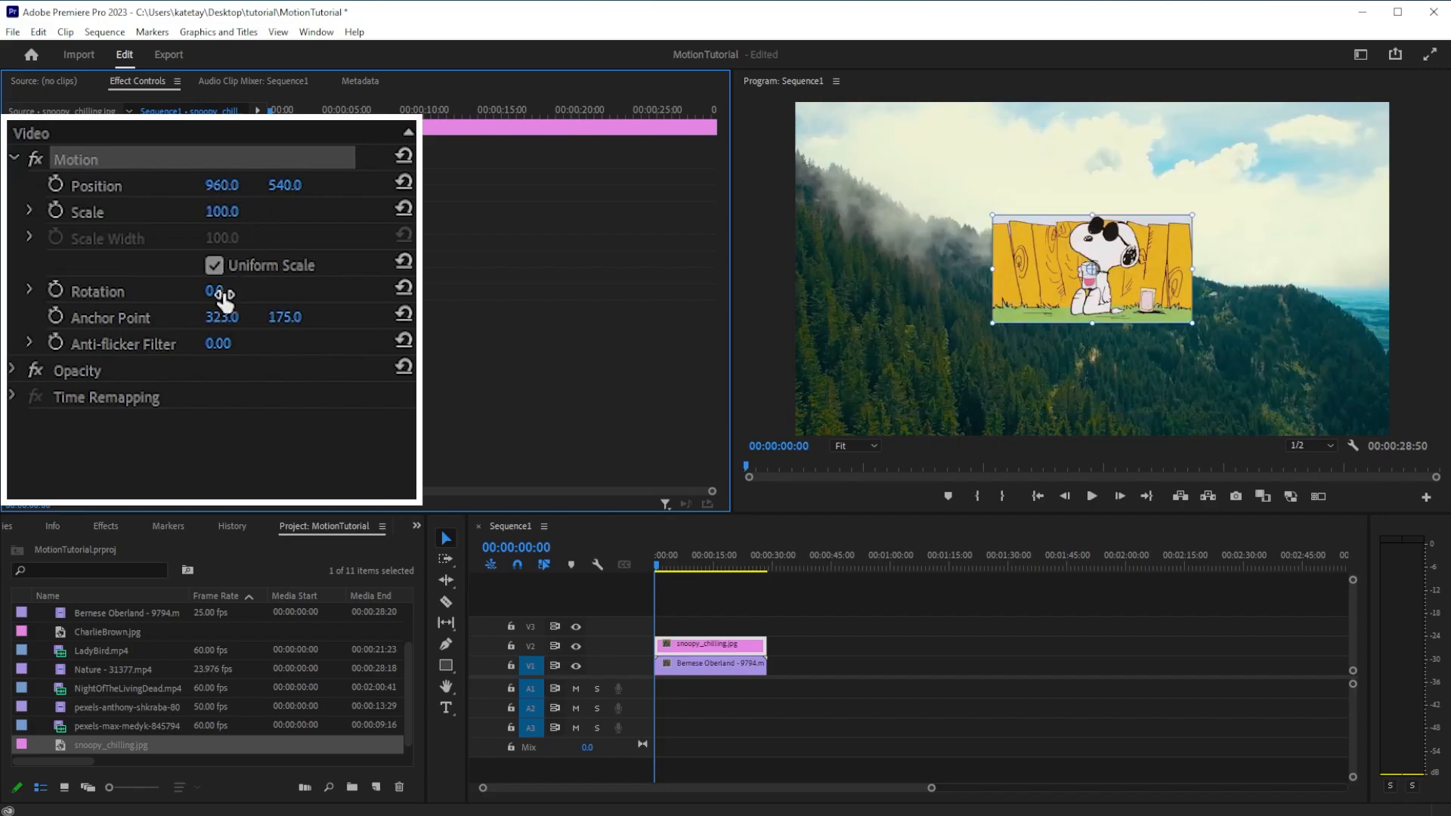
{"action": "left_click_drag", "start_coordinate": [217, 291], "coordinate": [231, 290]}
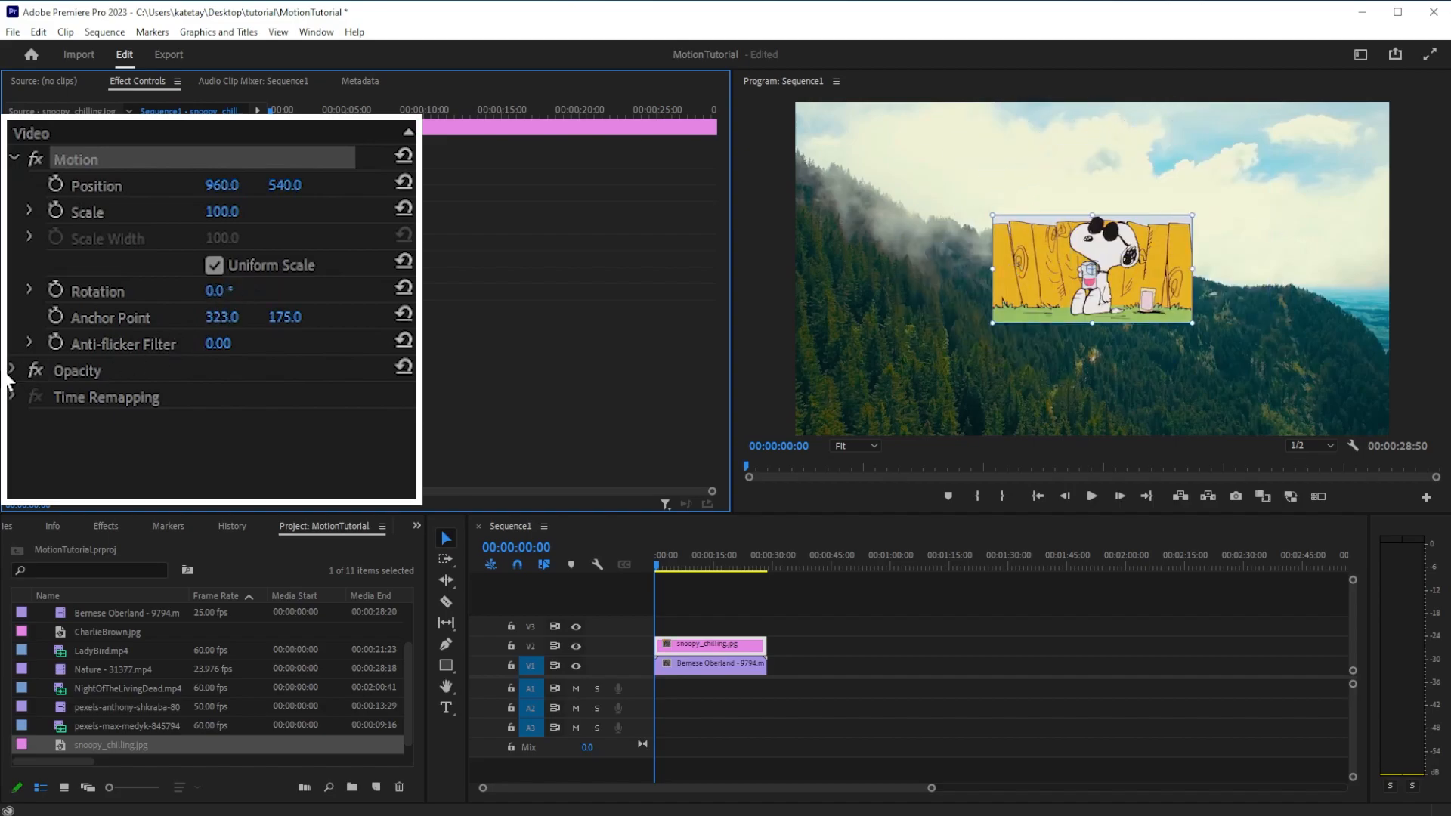
Step: Expand Opacity, lower it to 55 percent, then reset it to 100 percent
{"action": "left_click", "coordinate": [13, 370]}
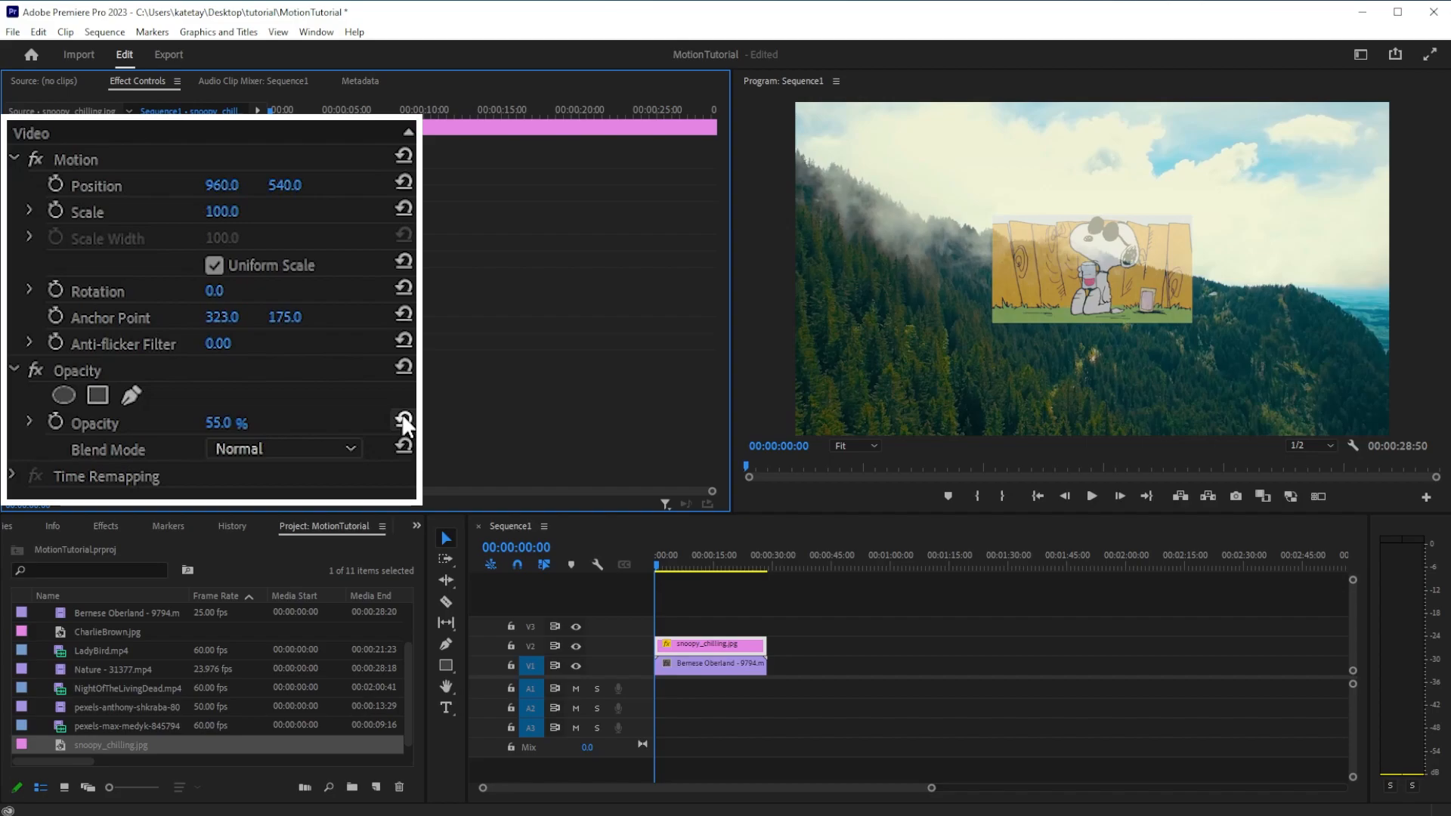
{"action": "left_click", "coordinate": [403, 422]}
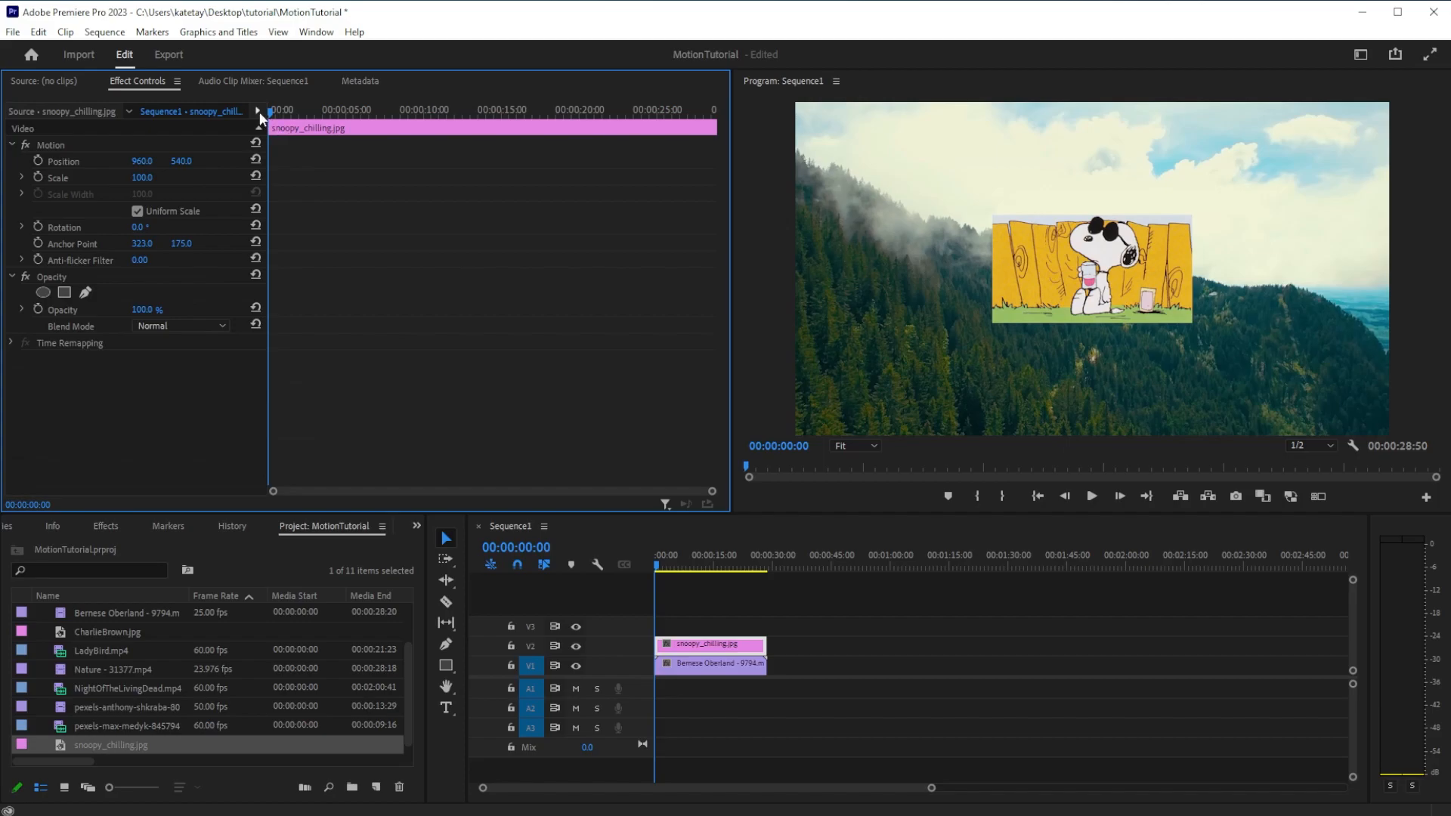
Step: Move the playhead near the clip start and set a Position keyframe for the pan
{"action": "left_click", "coordinate": [699, 565]}
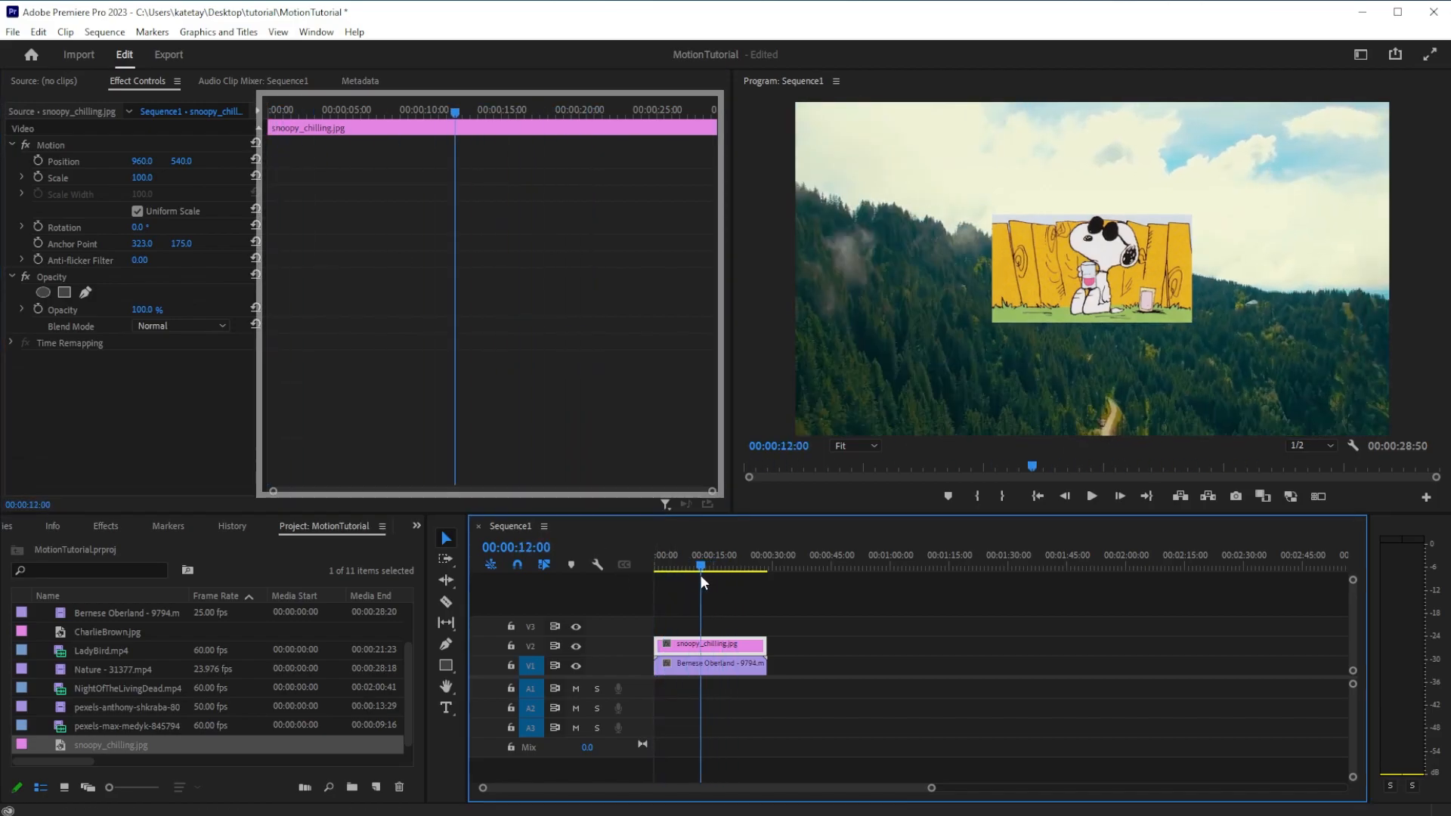
{"action": "left_click", "coordinate": [718, 564]}
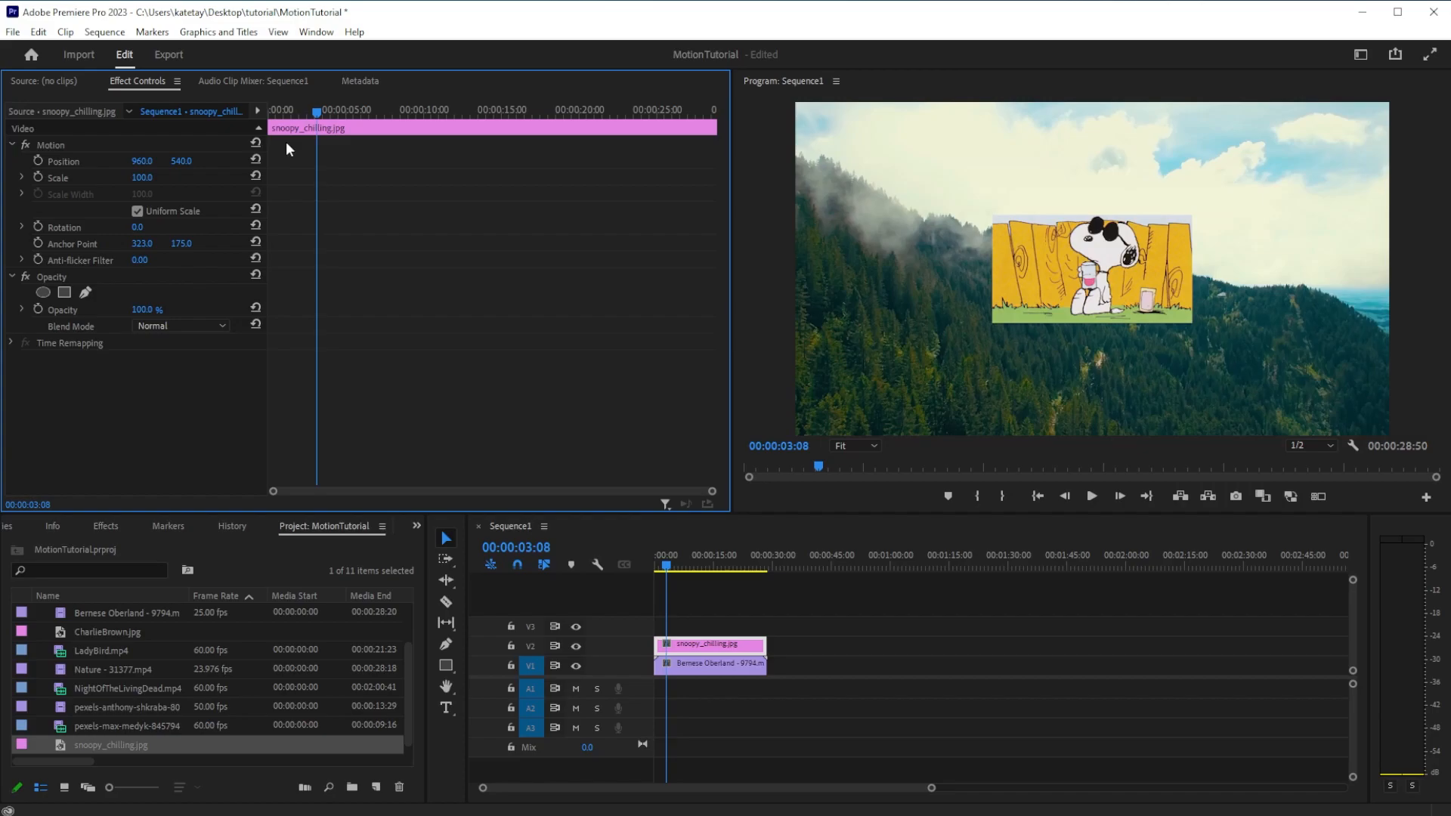
{"action": "mouse_move", "coordinate": [281, 204]}
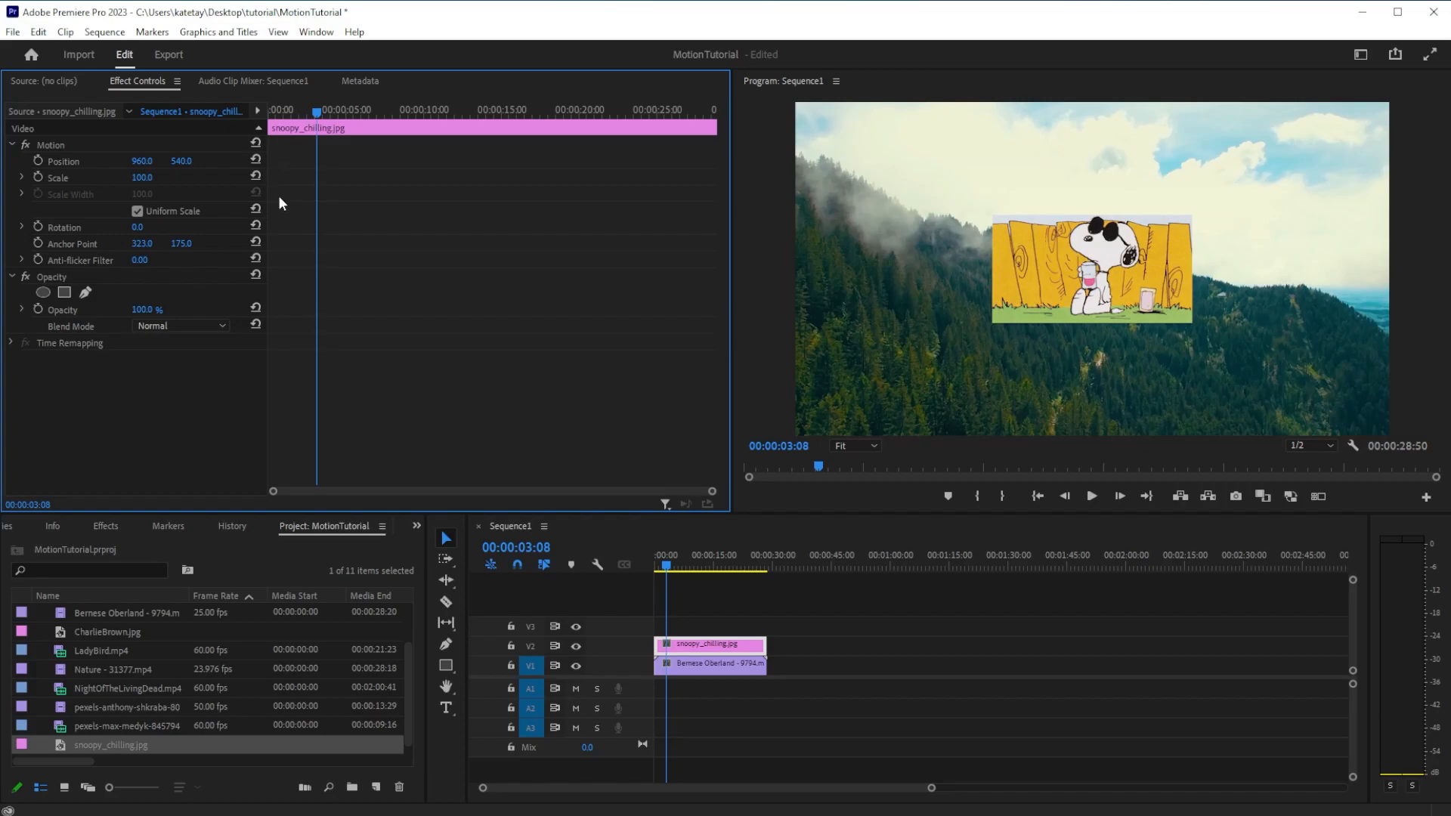
{"action": "mouse_move", "coordinate": [145, 178]}
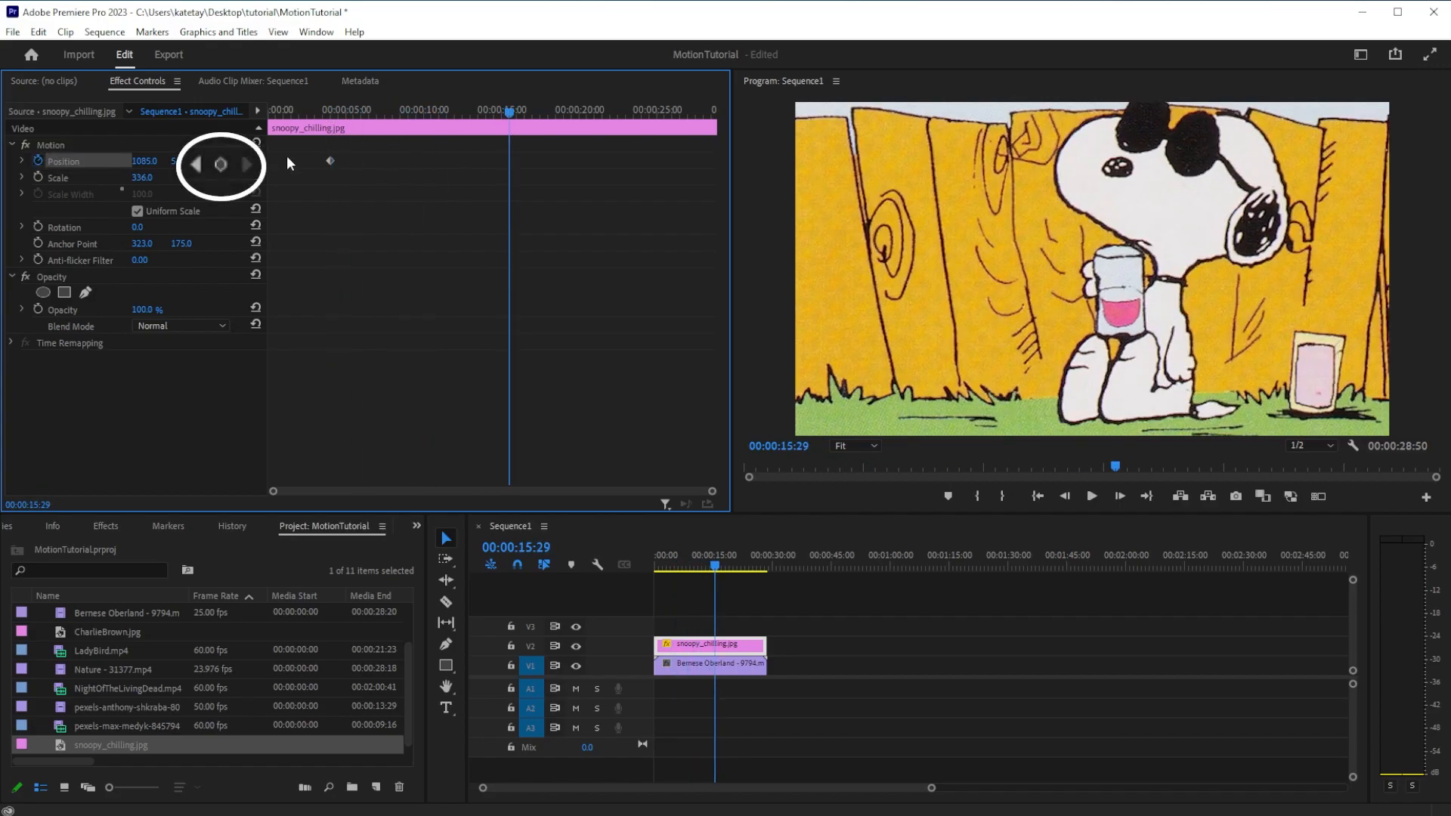
{"action": "mouse_move", "coordinate": [220, 164]}
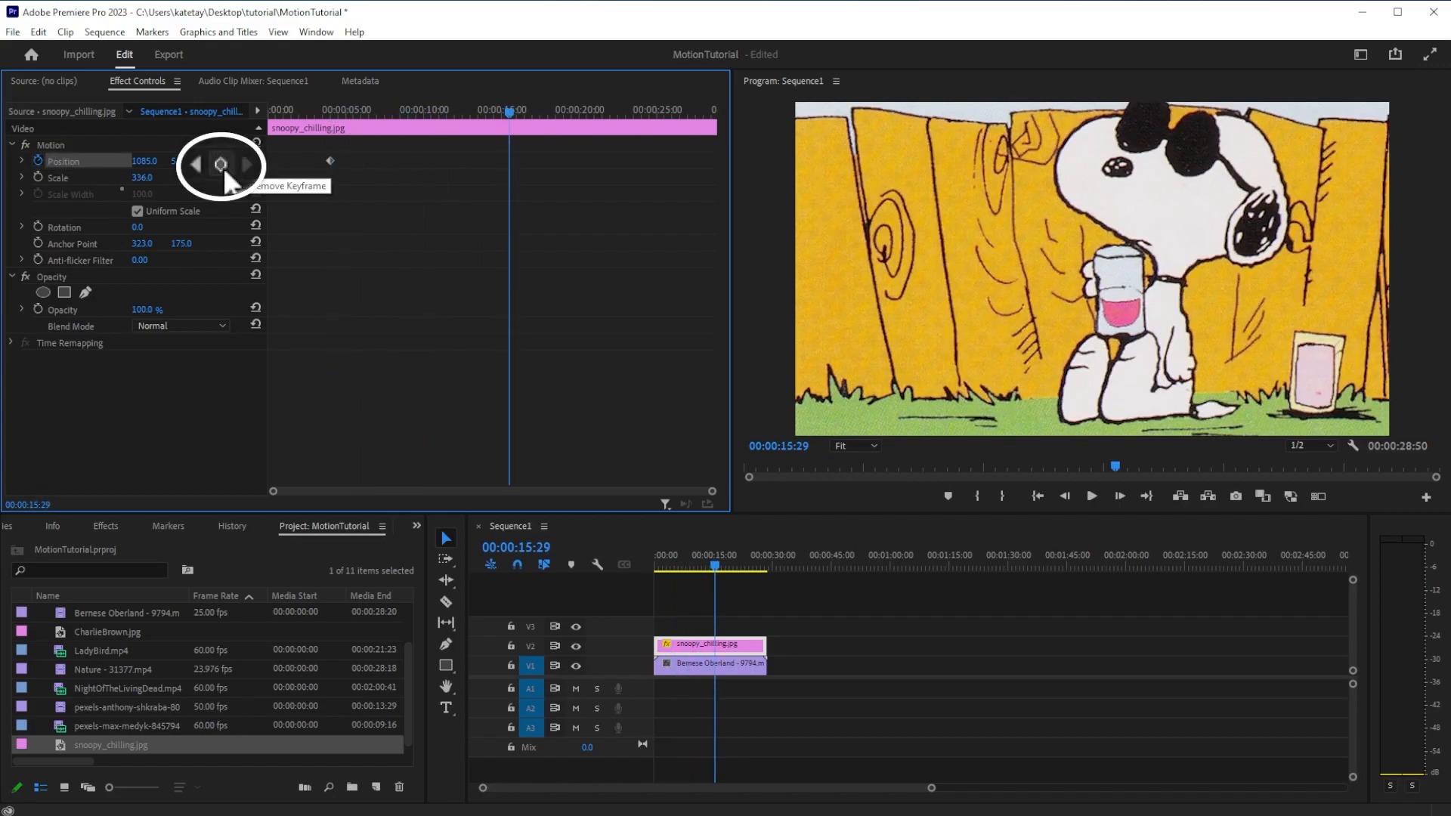
{"action": "left_click", "coordinate": [220, 163]}
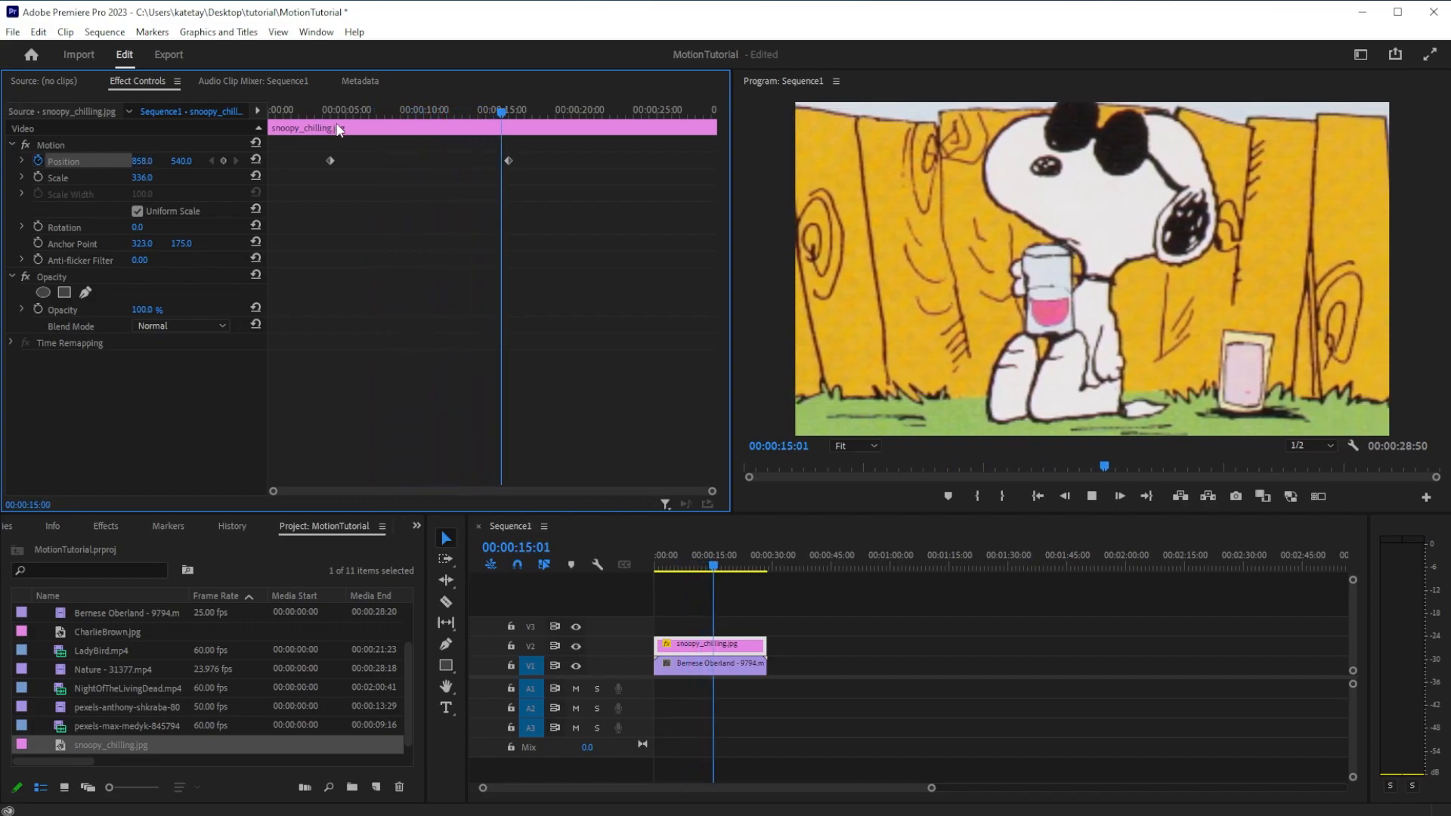
Step: Add Position keyframes near 8 and 11 seconds and jump back to an earlier one
{"action": "left_click", "coordinate": [411, 109]}
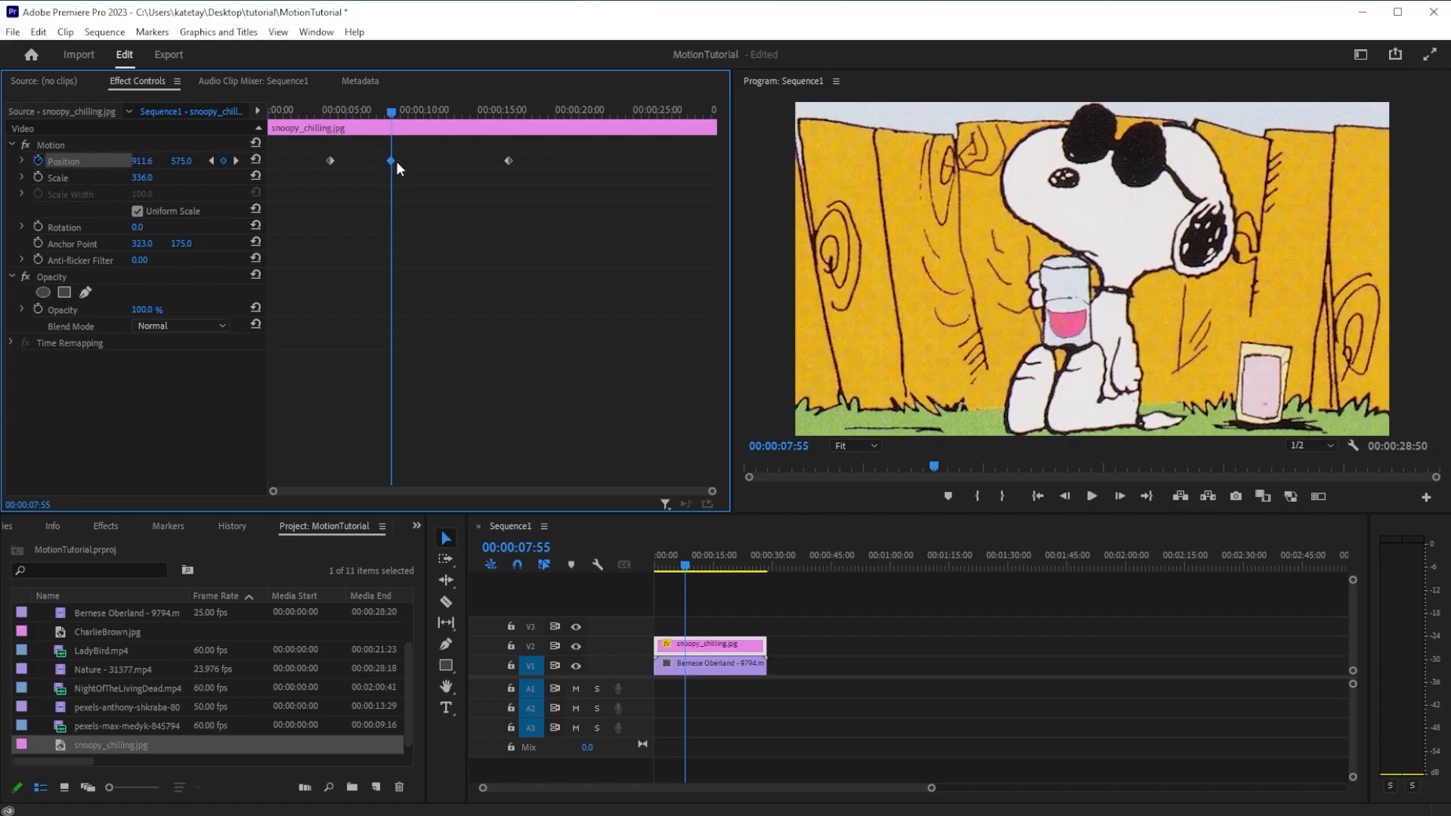
{"action": "left_click", "coordinate": [447, 109]}
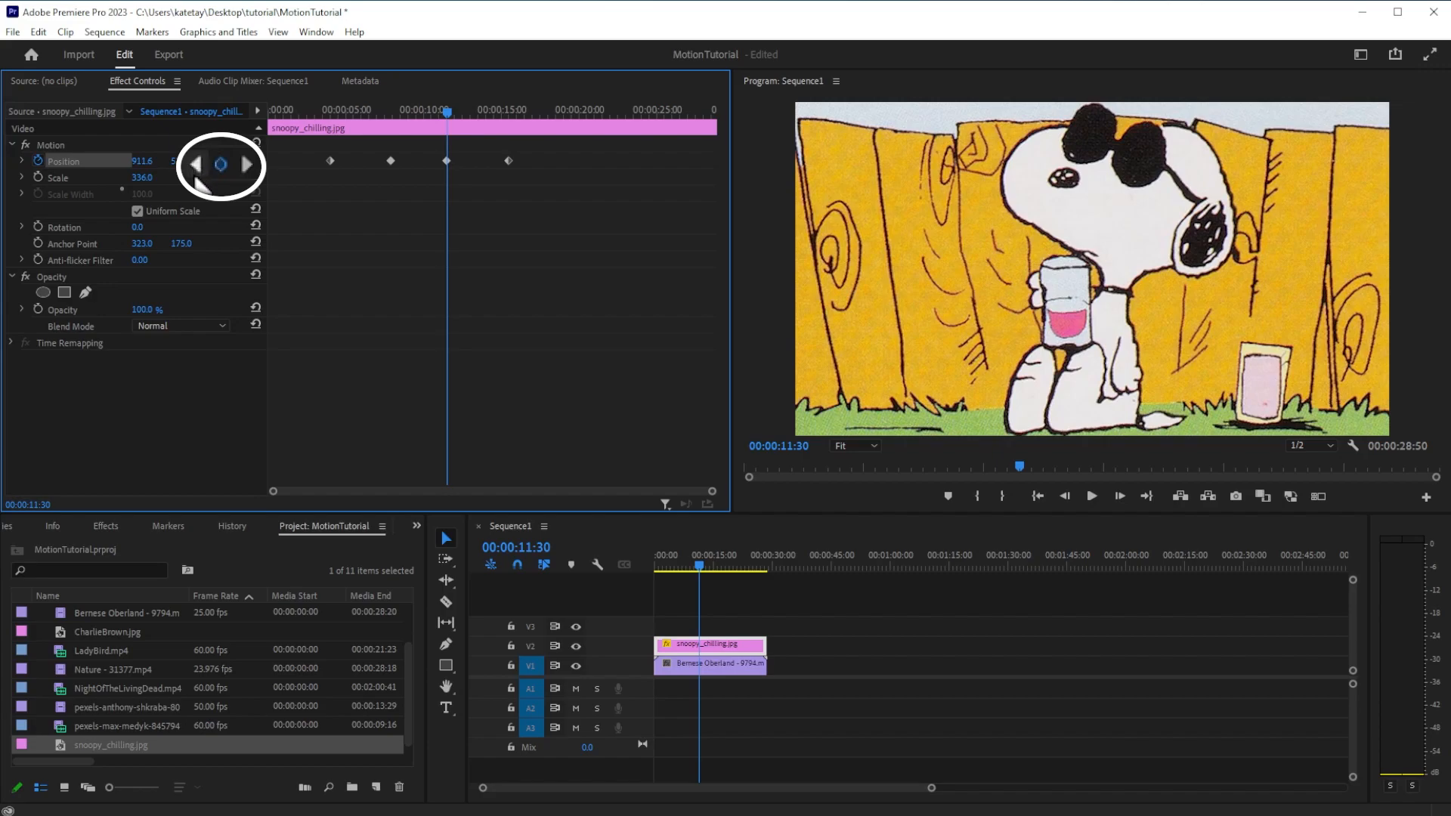
{"action": "left_click", "coordinate": [390, 109]}
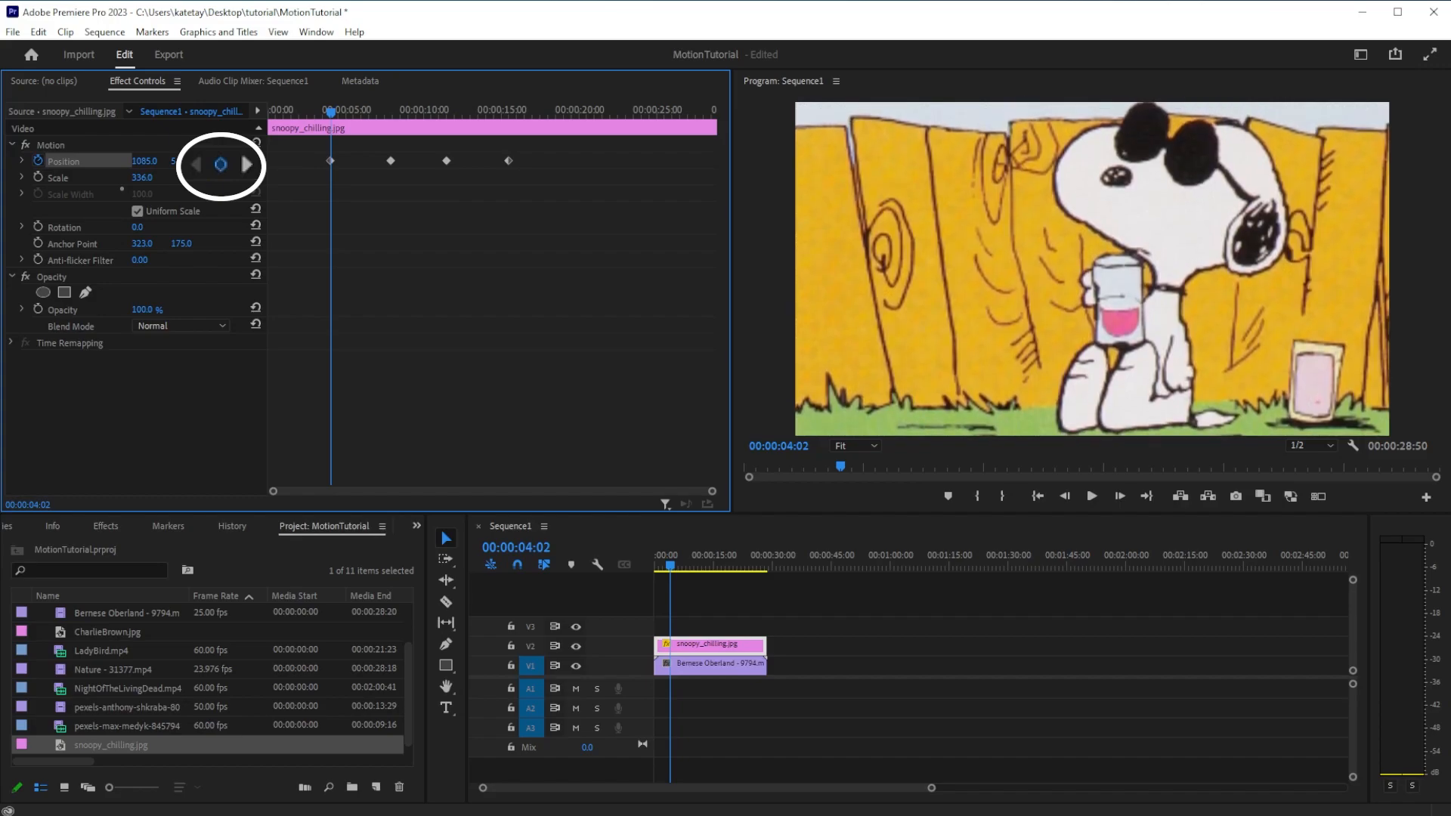
{"action": "mouse_move", "coordinate": [246, 163]}
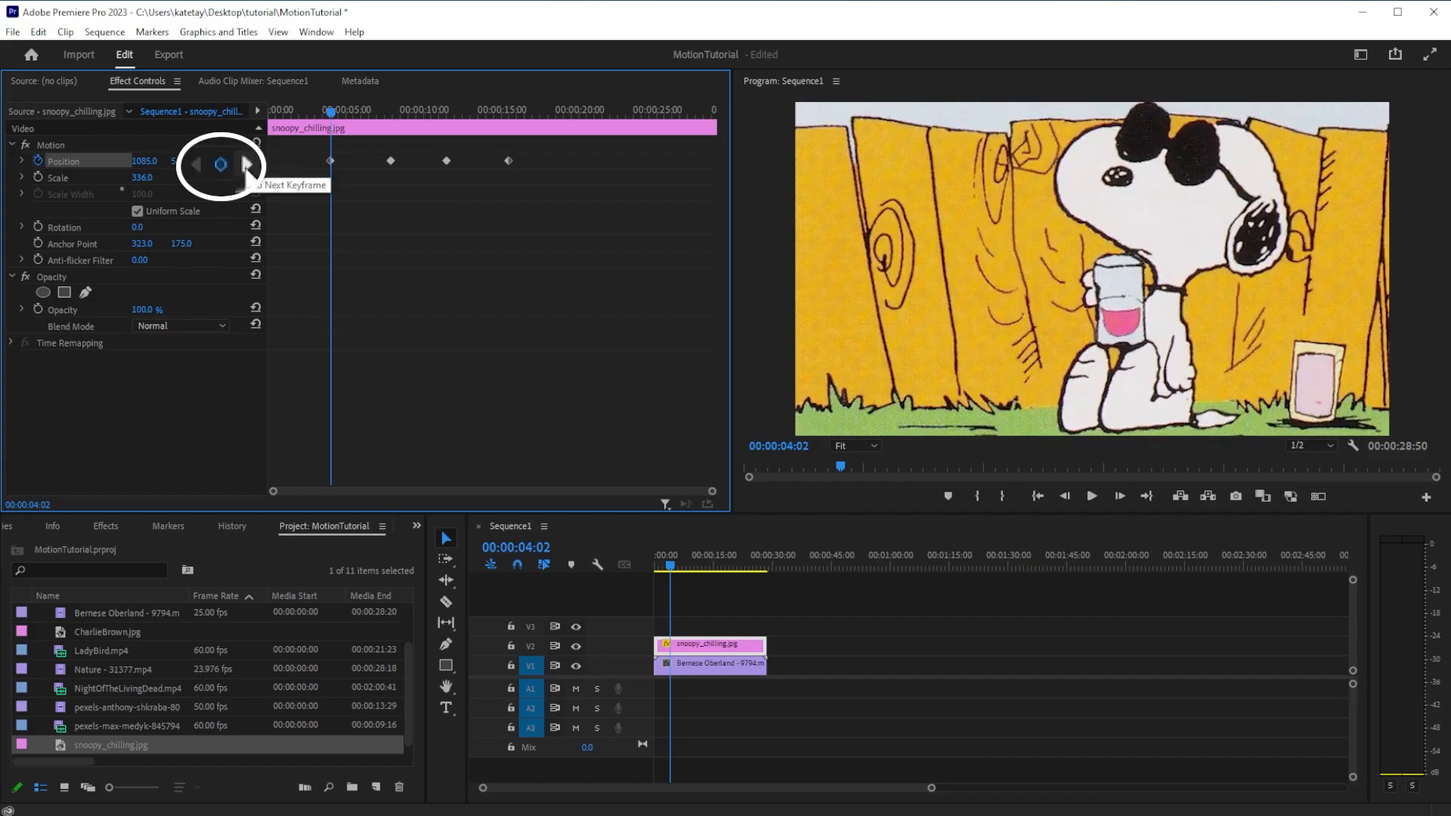
Step: Step between Position keyframes and remove one, leaving four keyframes
{"action": "left_click", "coordinate": [246, 164]}
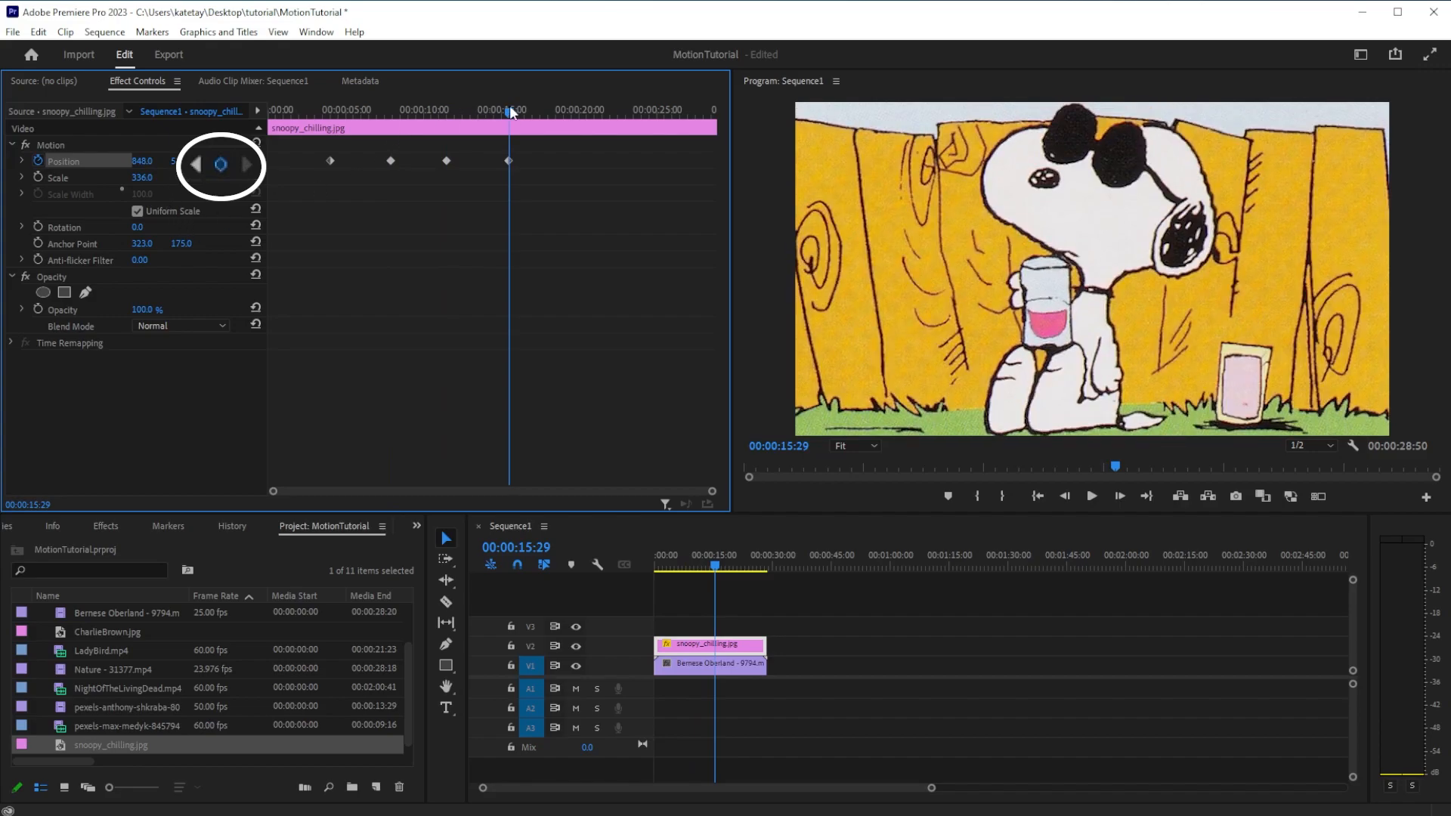
{"action": "left_click", "coordinate": [447, 109]}
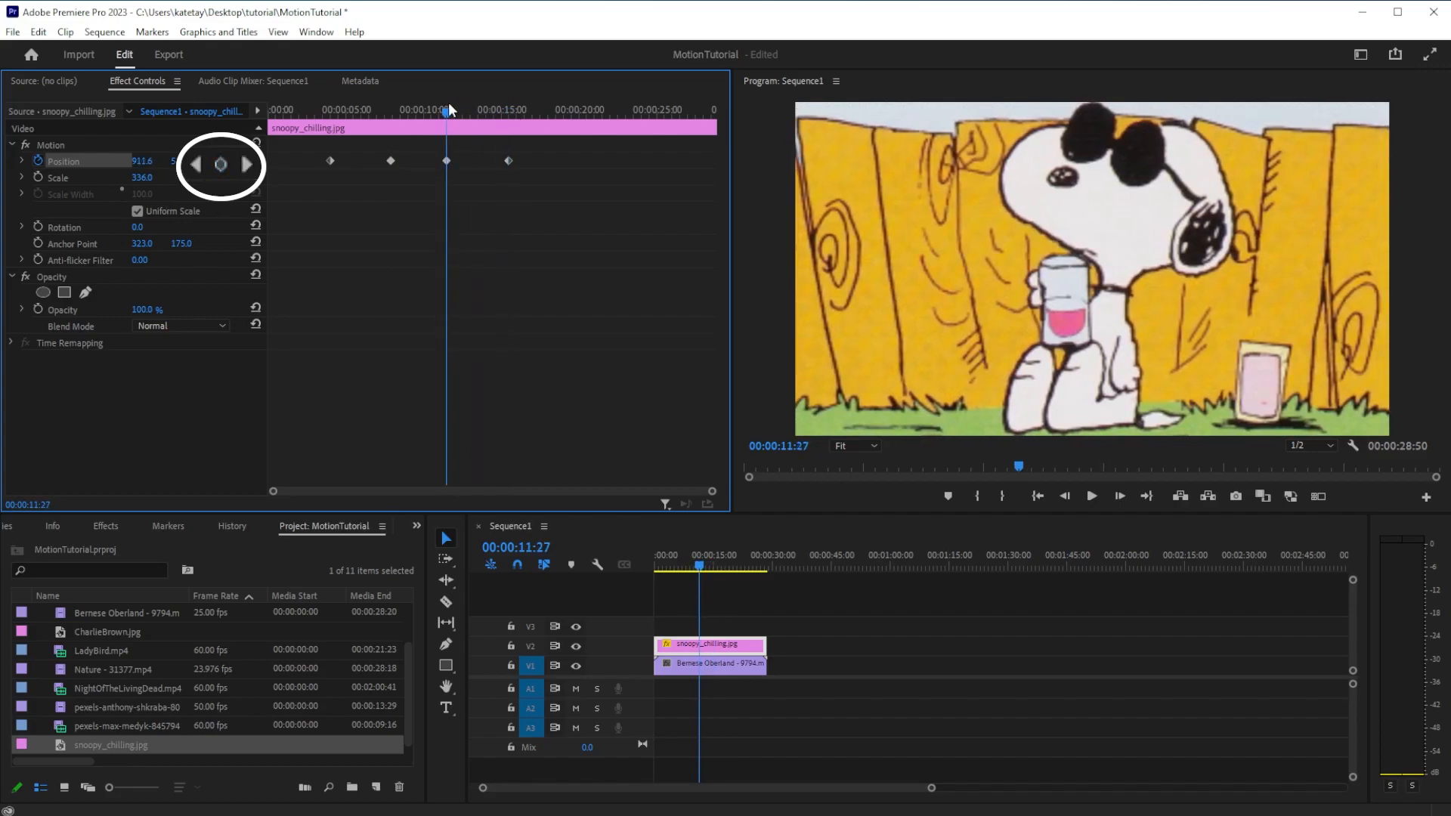
{"action": "mouse_move", "coordinate": [221, 165]}
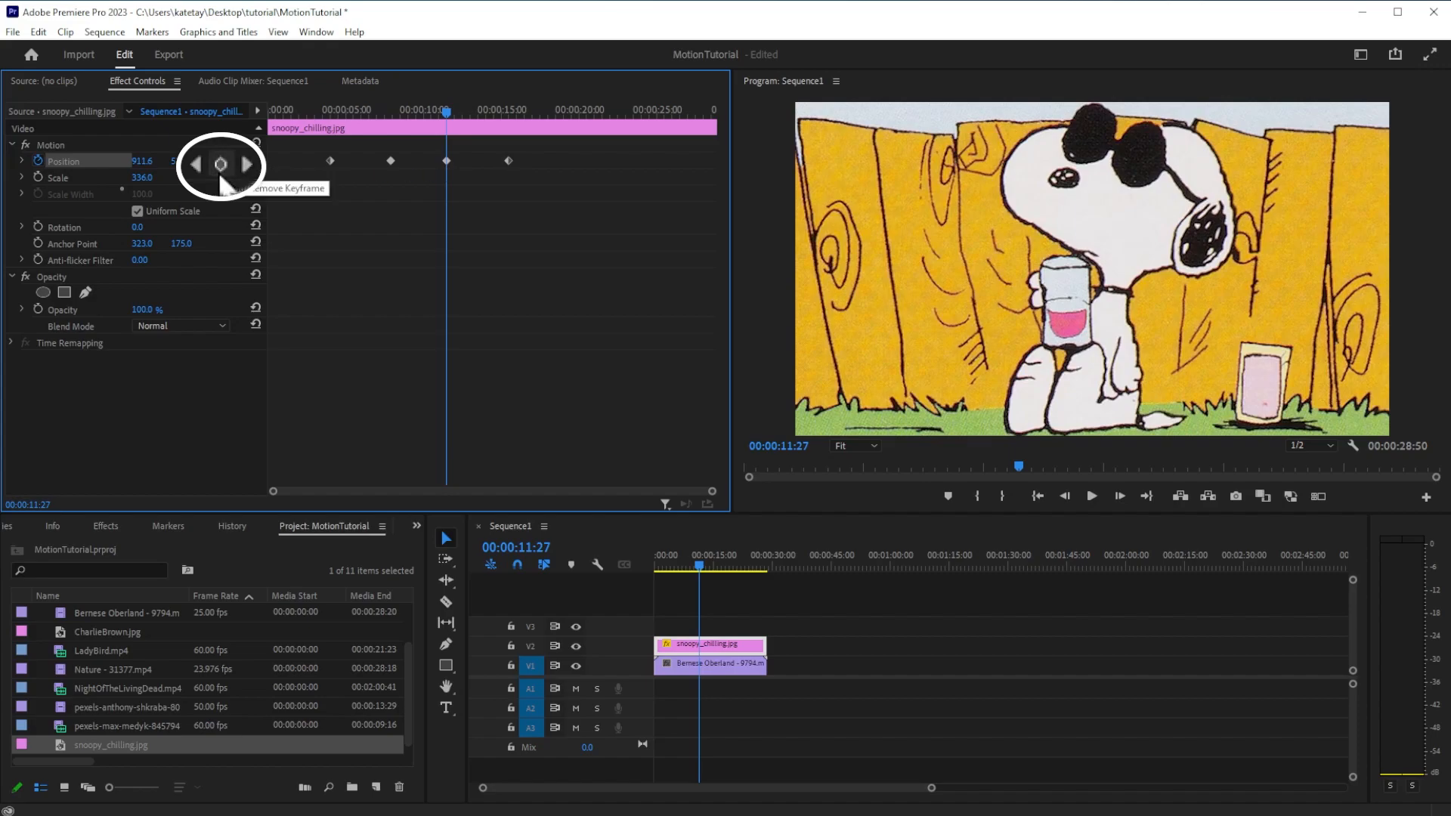
{"action": "left_click", "coordinate": [220, 163]}
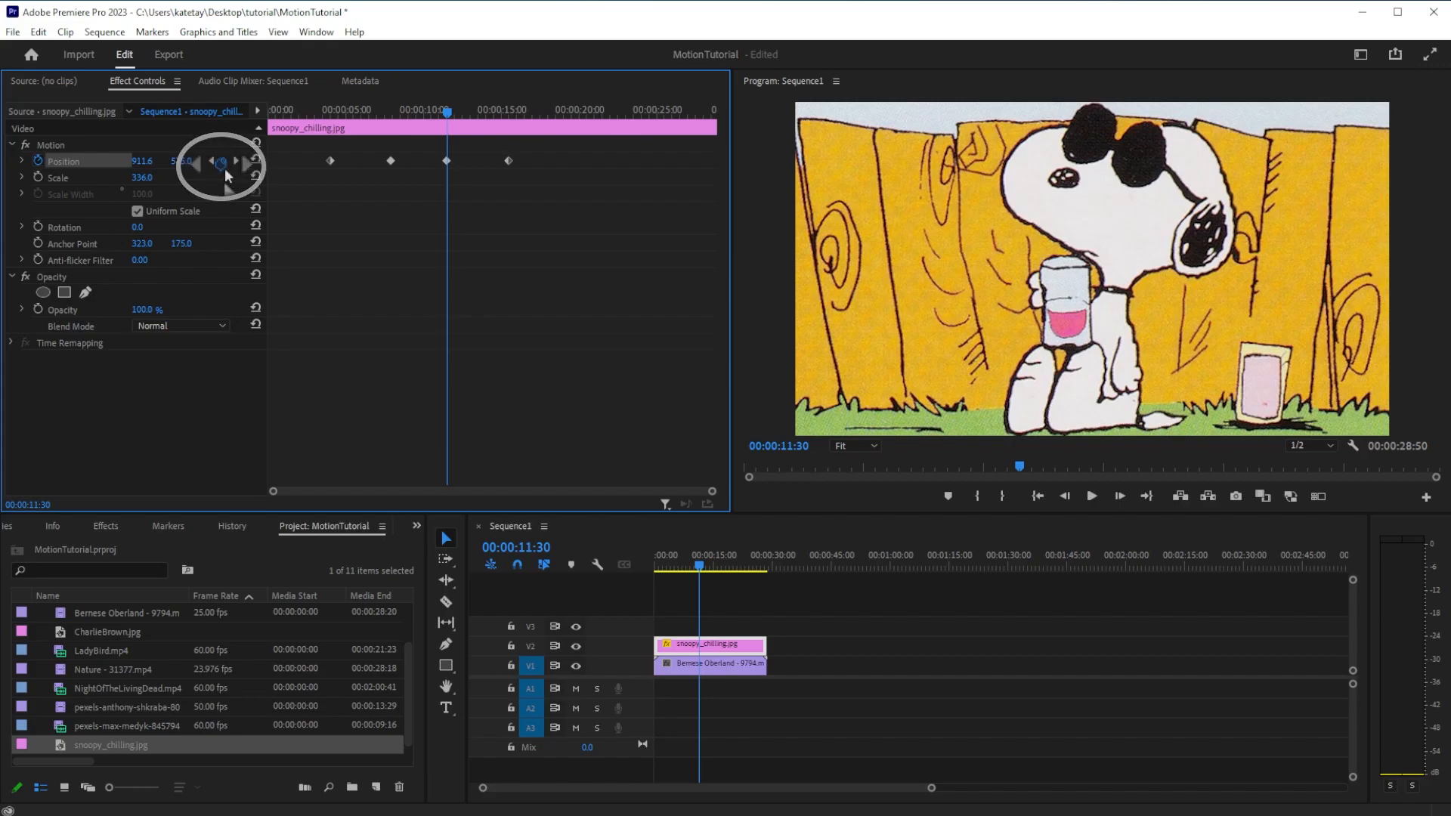
{"action": "left_click", "coordinate": [222, 160]}
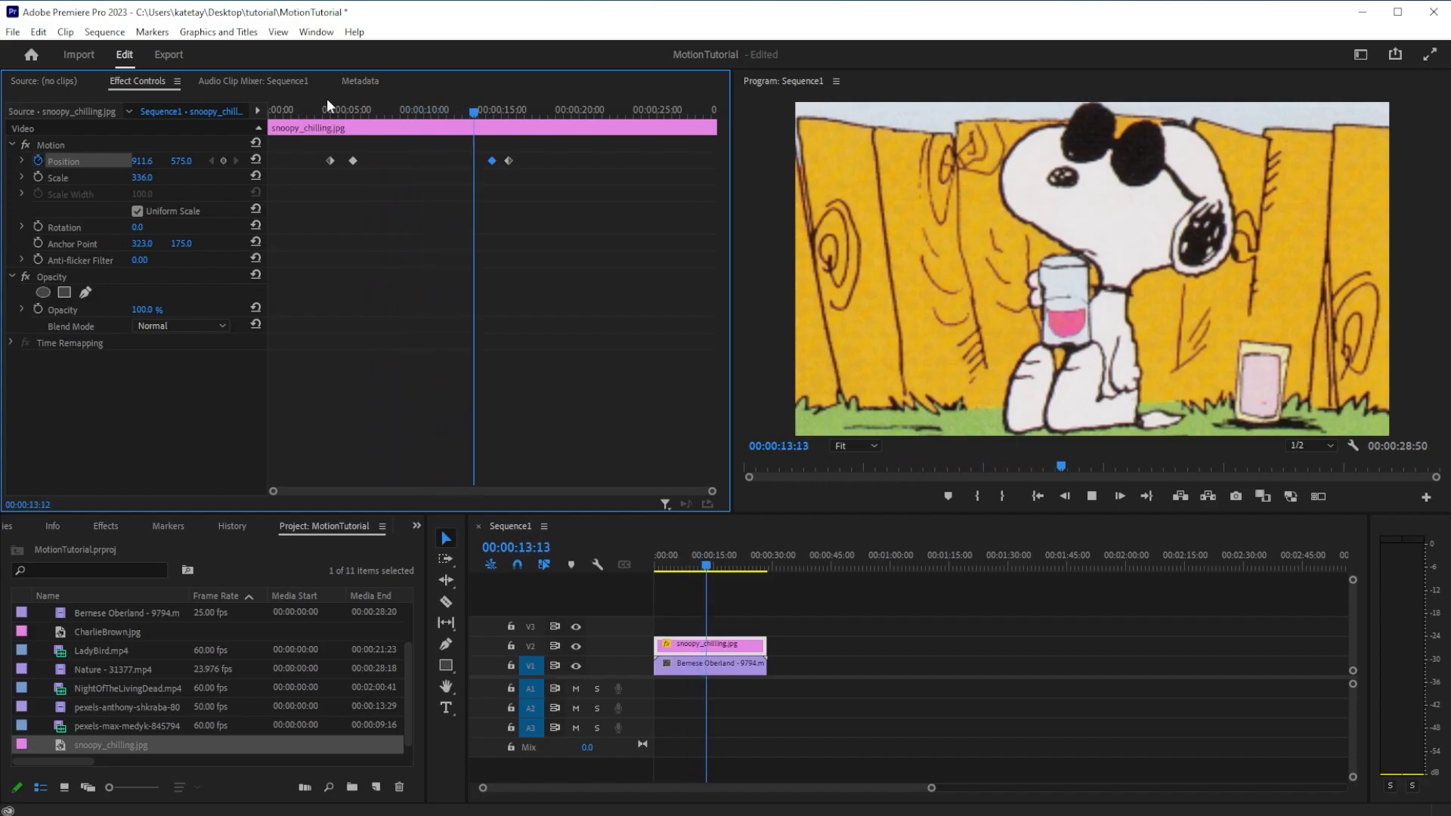
Step: Reset Scale to 100, remove the Position keyframe near 10 seconds, and toggle Position animation off
{"action": "left_click", "coordinate": [426, 109]}
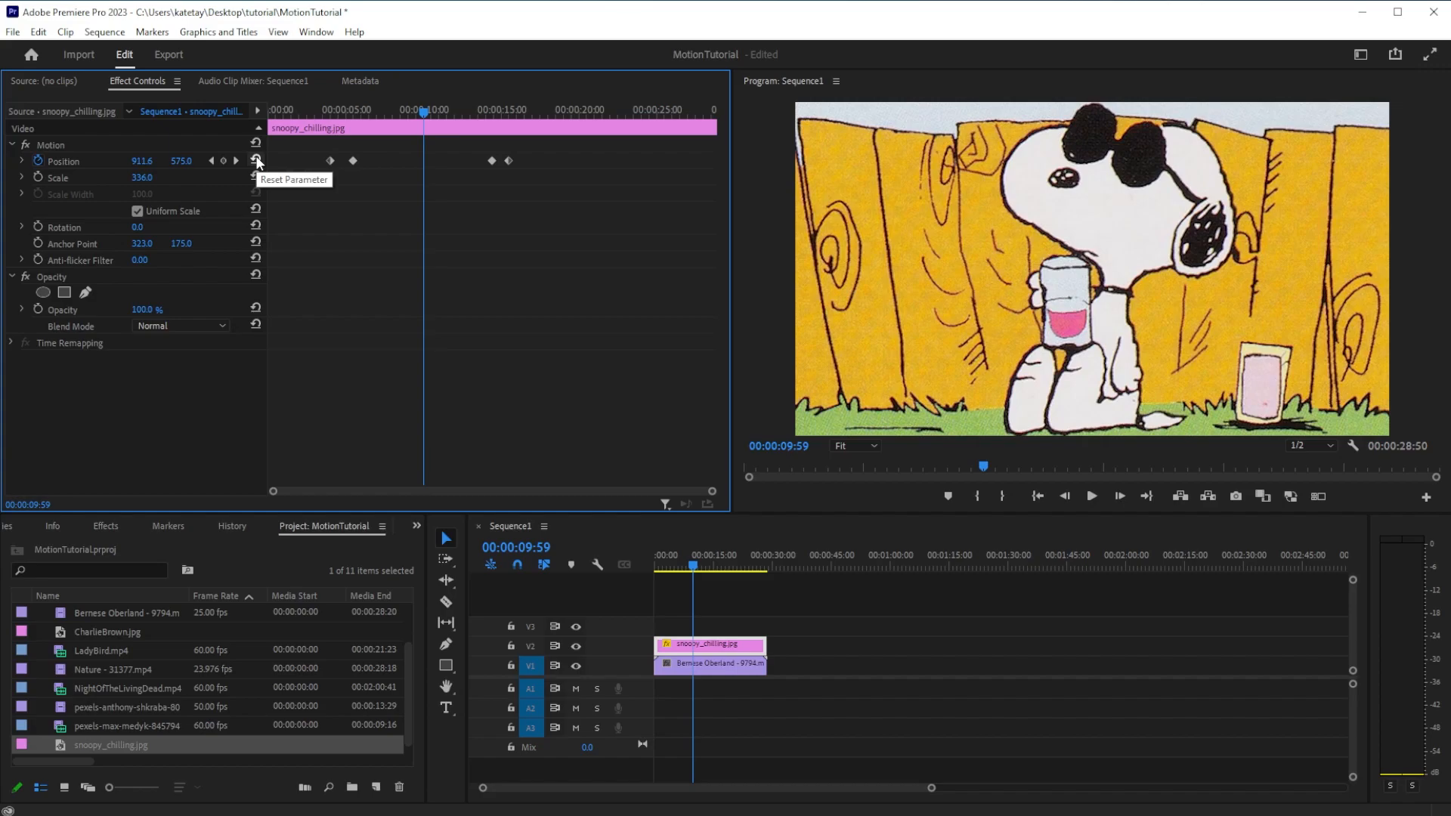
{"action": "left_click", "coordinate": [255, 177]}
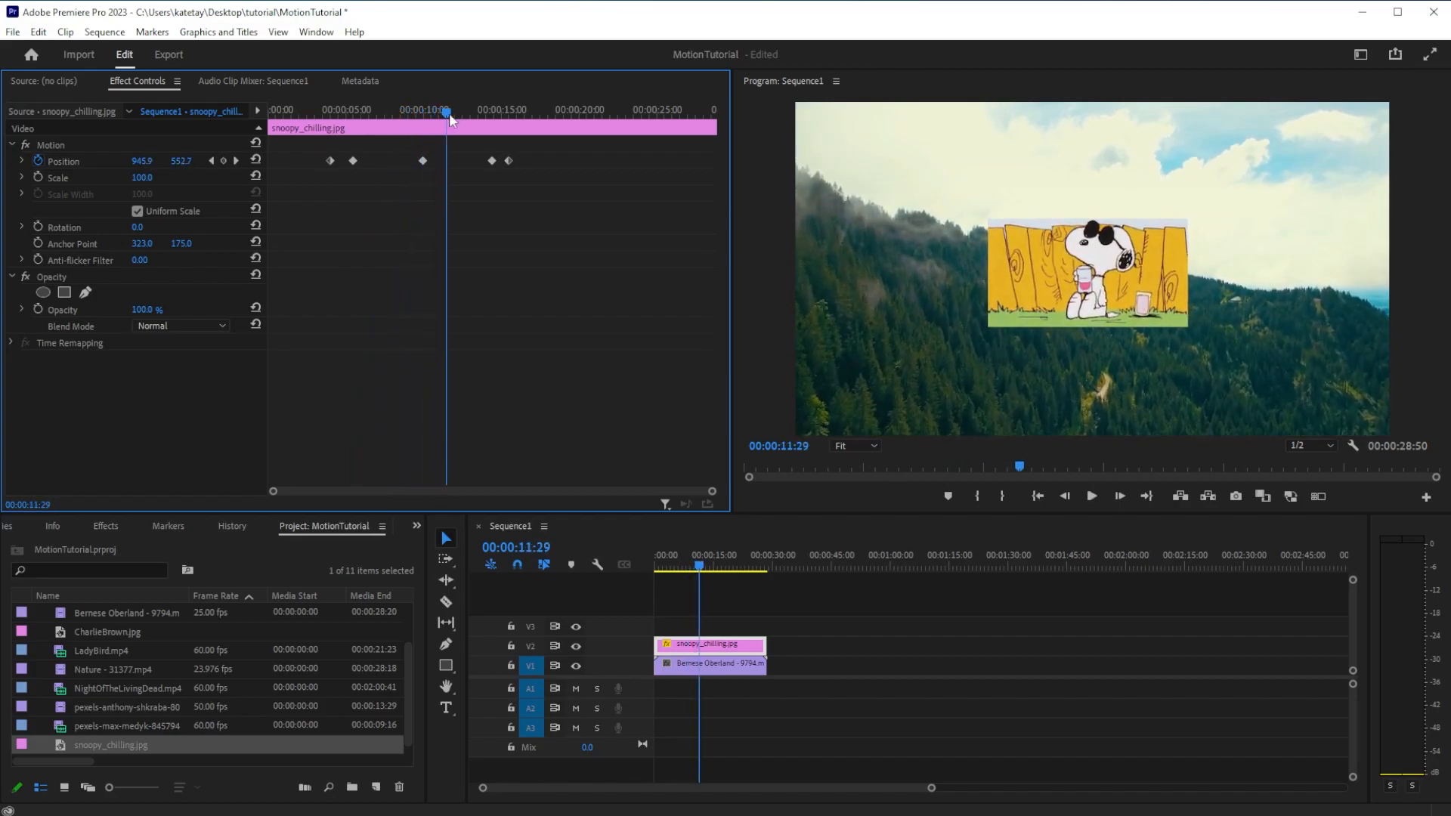
{"action": "left_click", "coordinate": [212, 160]}
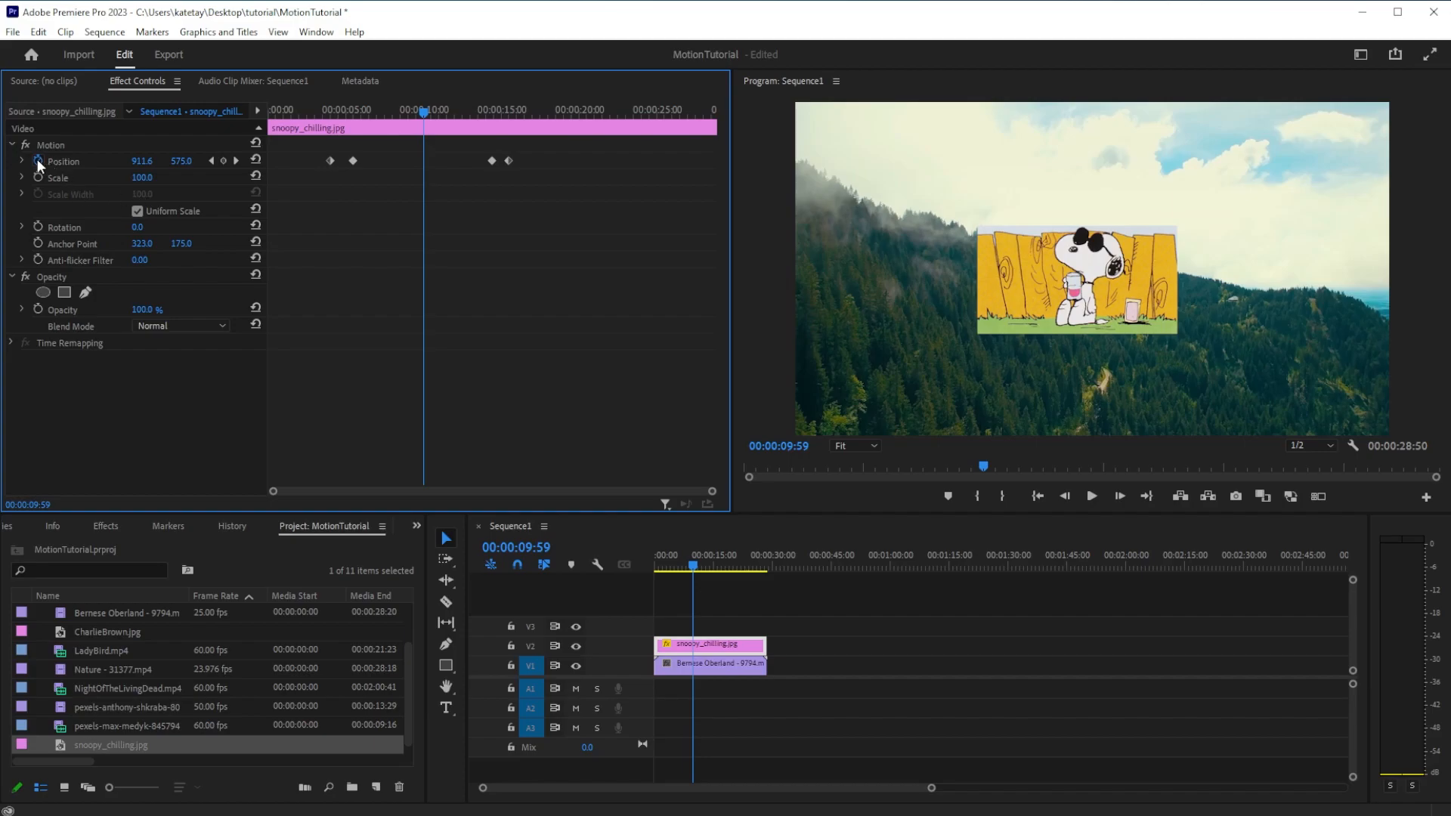
{"action": "mouse_move", "coordinate": [38, 162]}
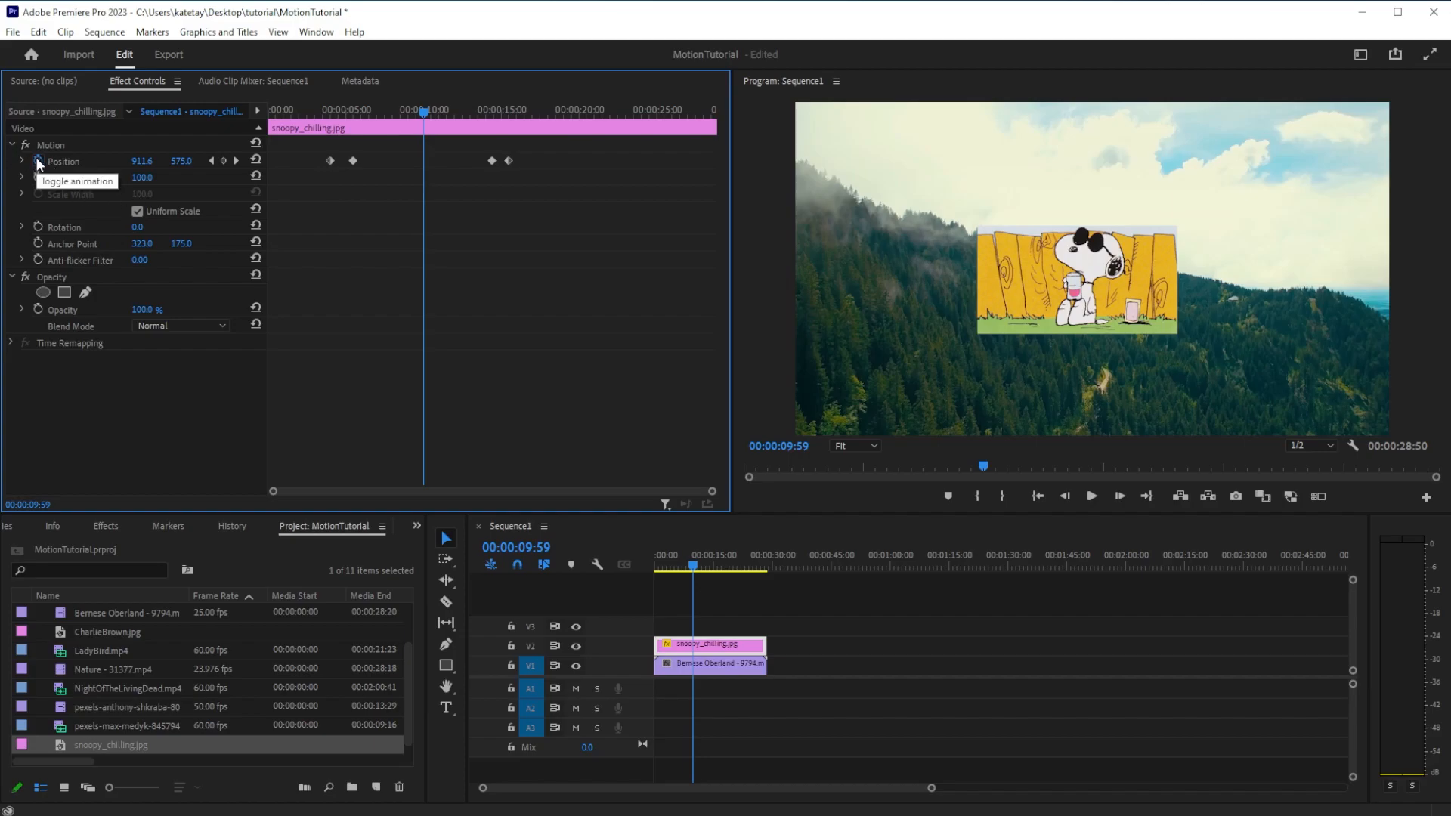
{"action": "left_click", "coordinate": [36, 162]}
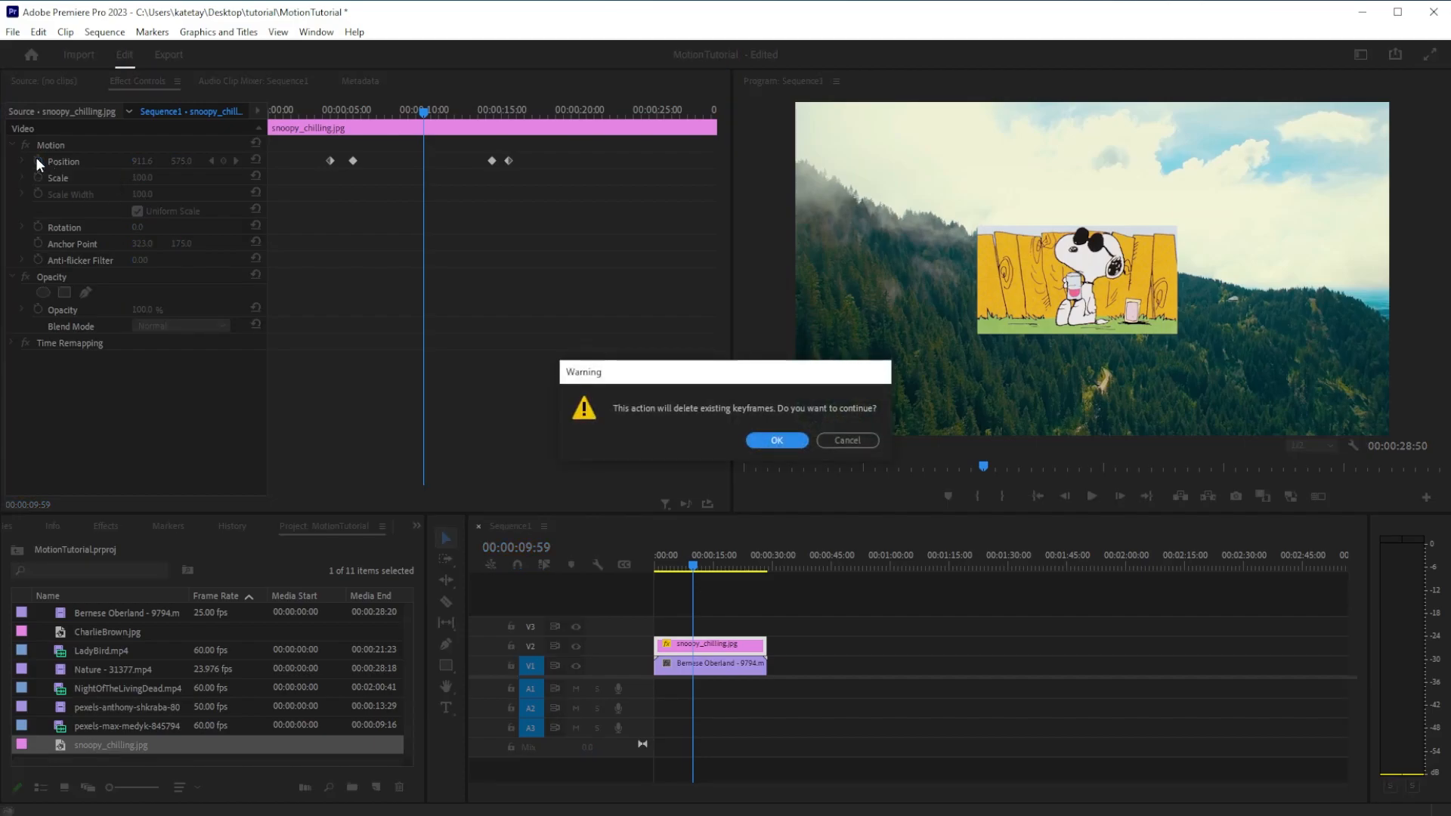